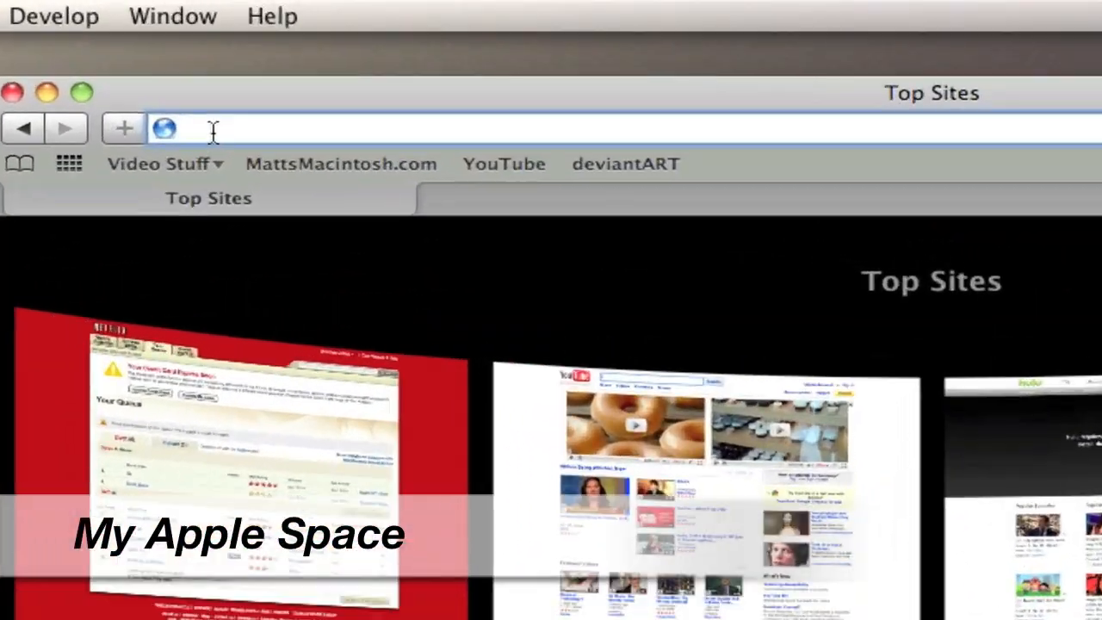
text(http://www.myapplespace.com/)
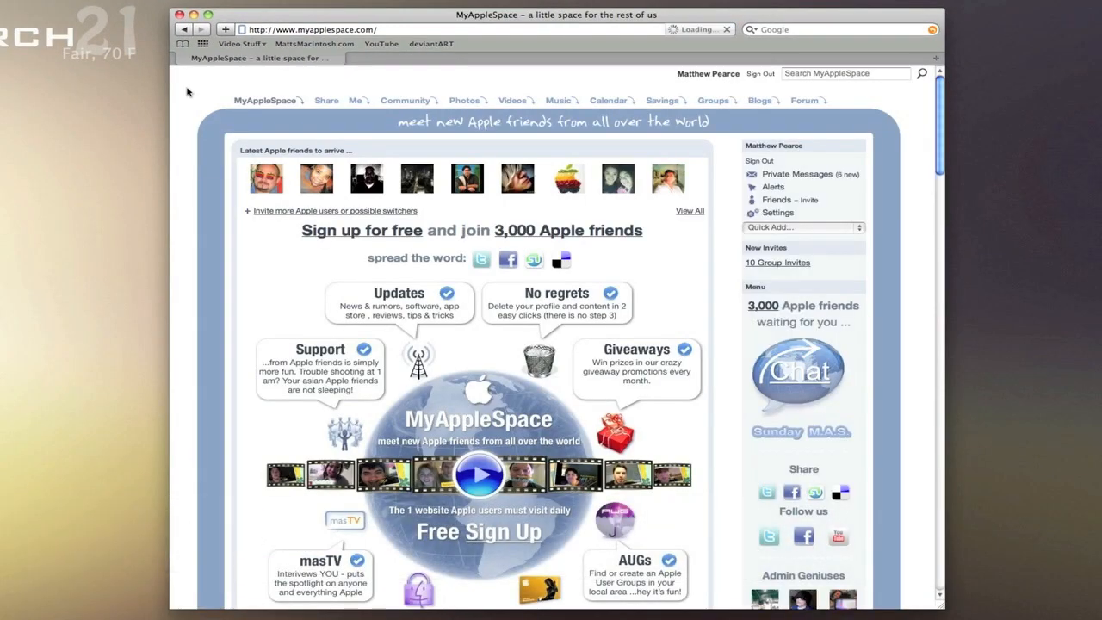
- Open MyAppleSpace's Groups page and scroll through the featured groups and all 207 groups
click(712, 100)
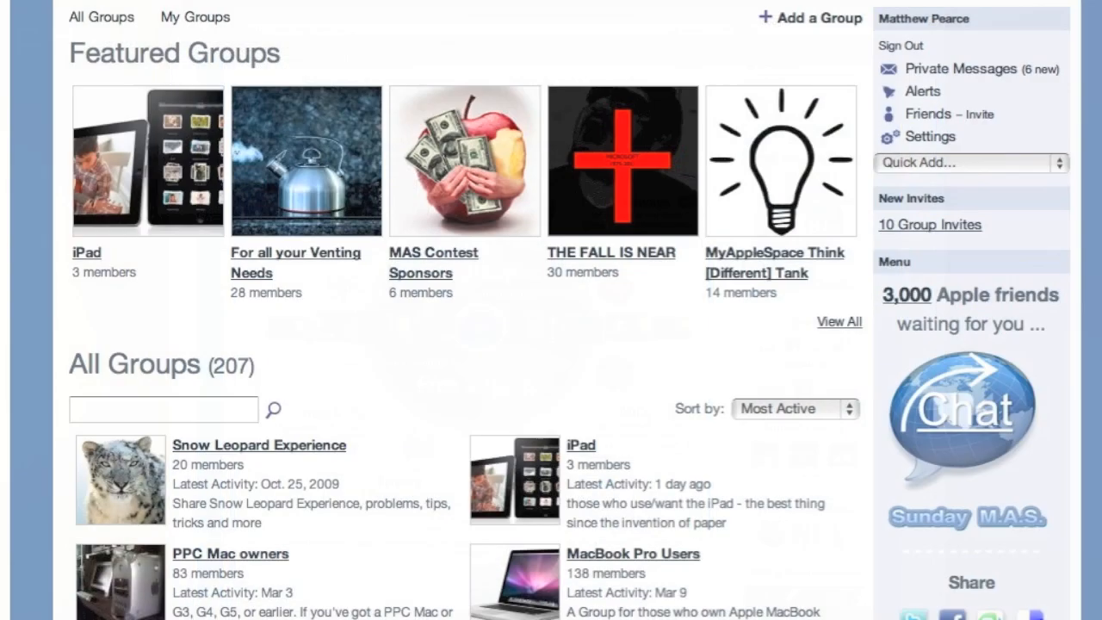
scroll(down, 3)
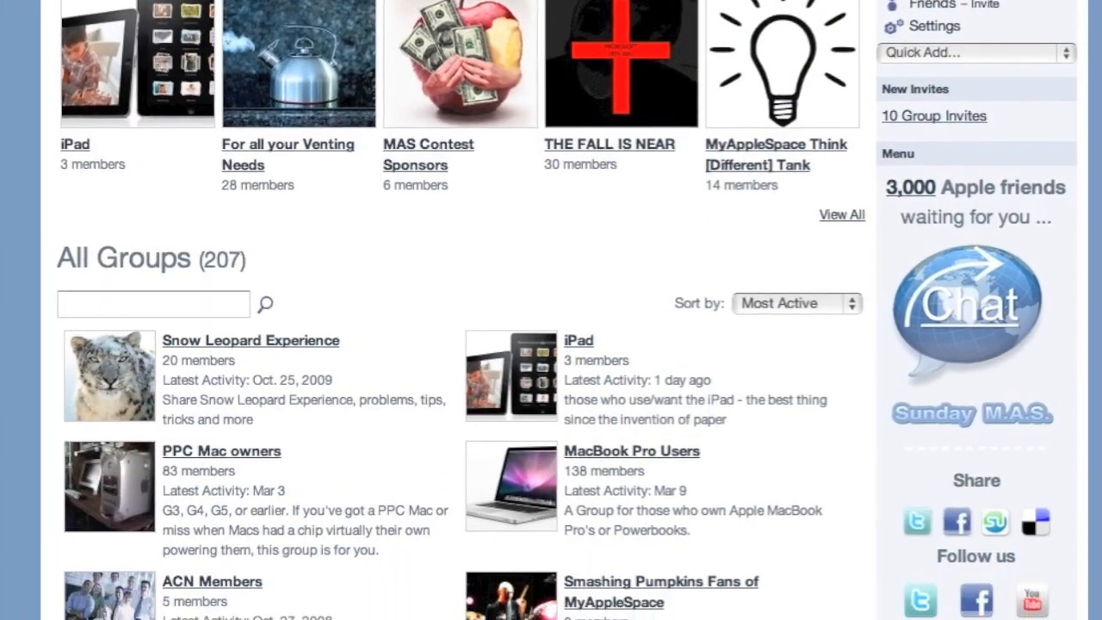
scroll(down, 3)
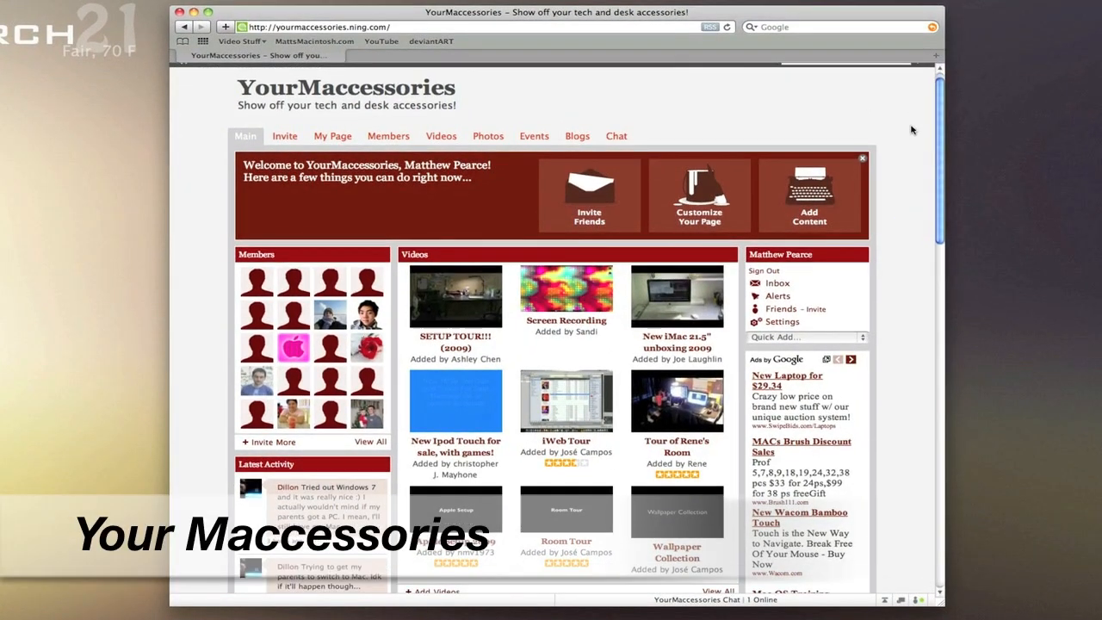
- Scroll the YourMaccessories main page, then open the member photo 'Real Desktop'
scroll(down, 3)
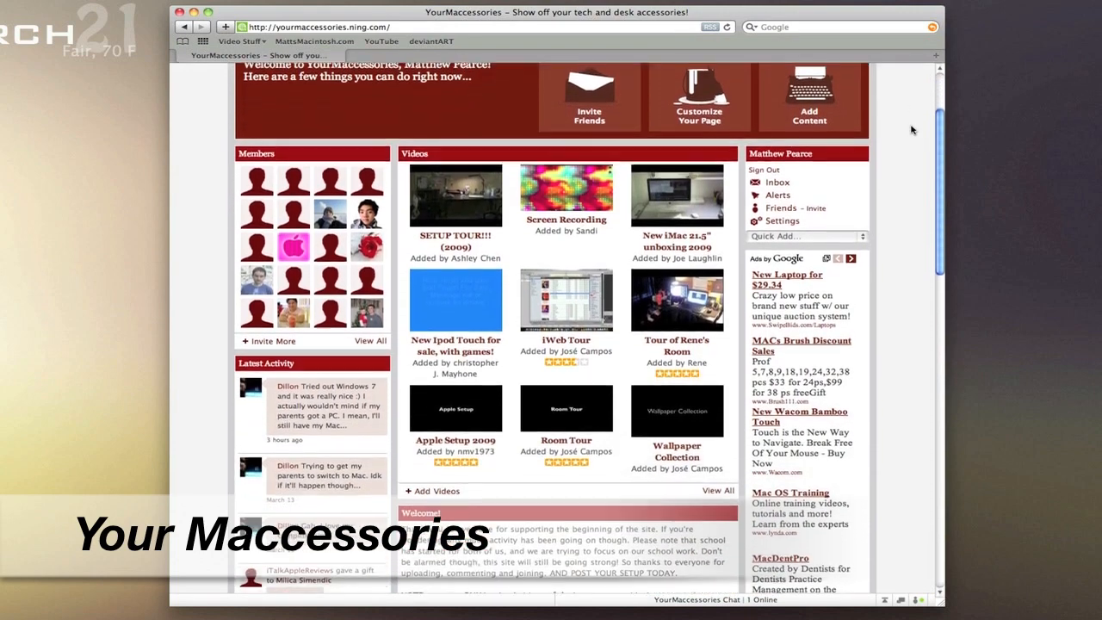
scroll(down, 3)
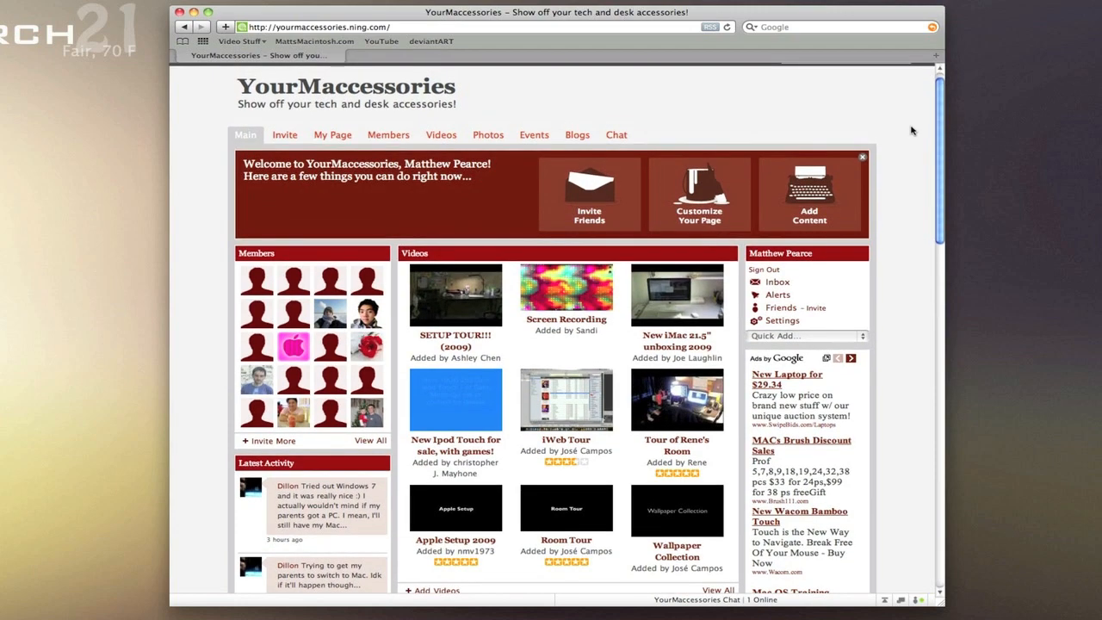
click(488, 134)
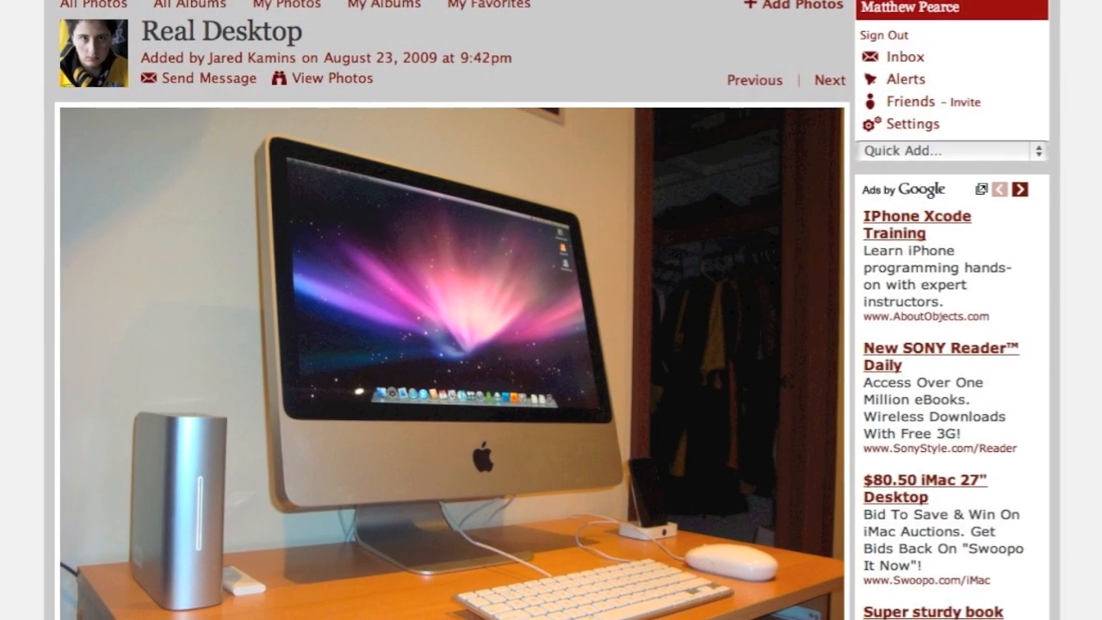
- Scroll the Real Desktop photo, then open RetroMacCast from the Top Sites previews
scroll(down, 3)
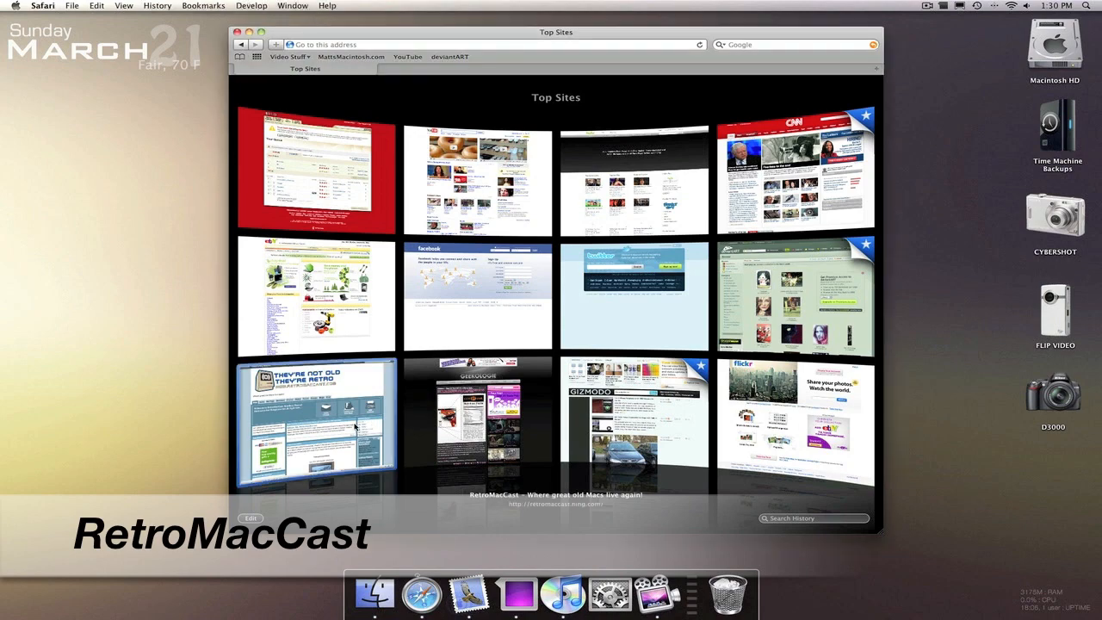
click(316, 422)
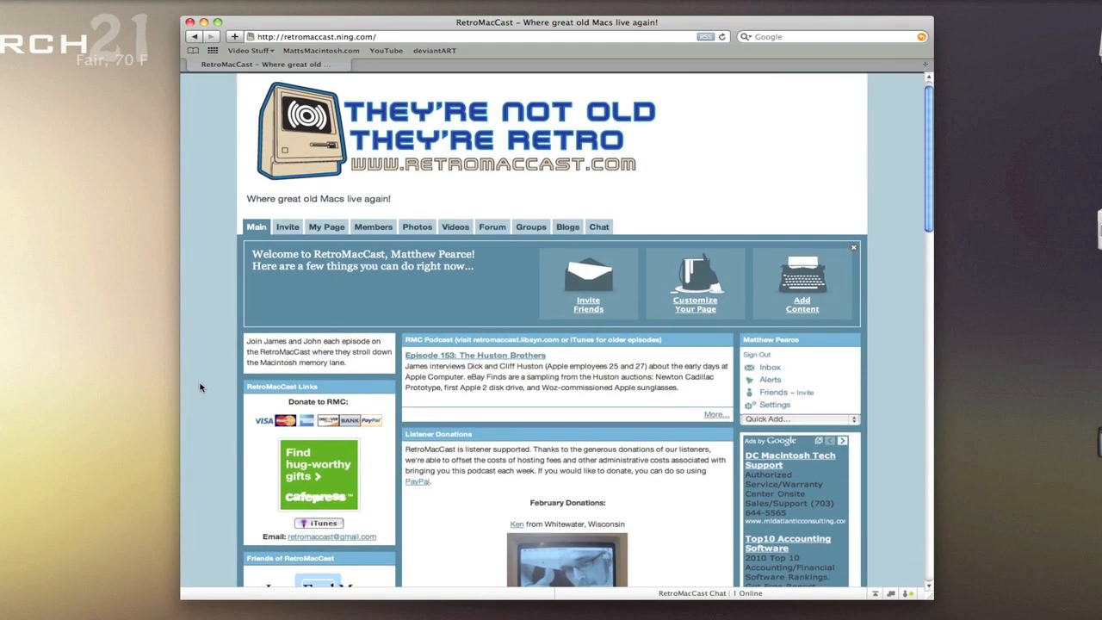
- Scroll RetroMacCast's donations, then open and scroll the MyAppleSpace welcome profile page
scroll(down, 3)
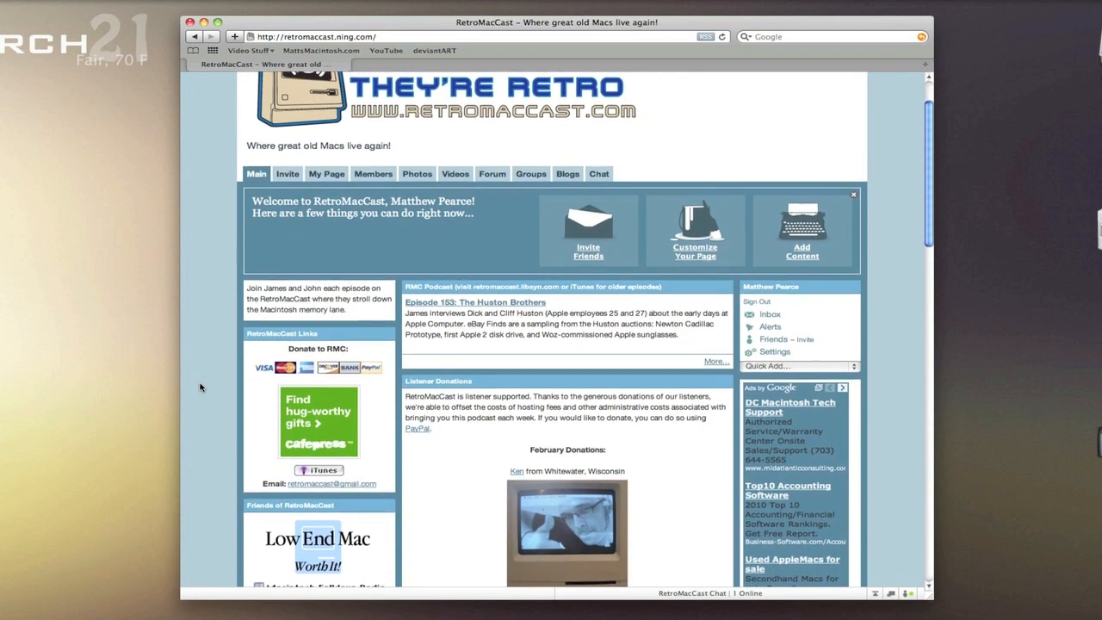
scroll(down, 3)
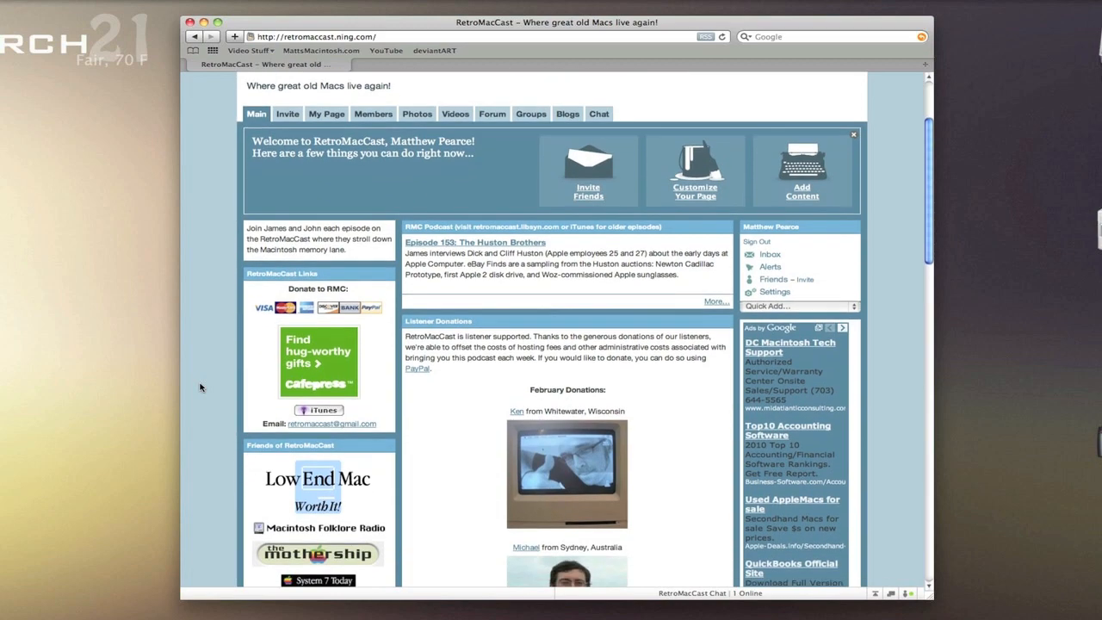
click(474, 242)
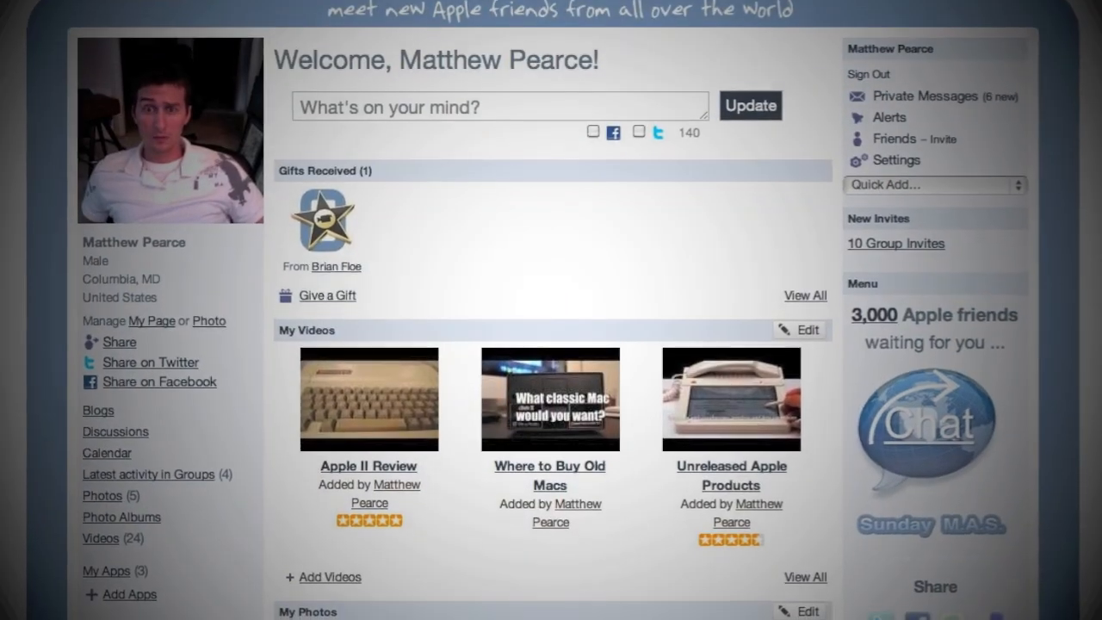
scroll(down, 3)
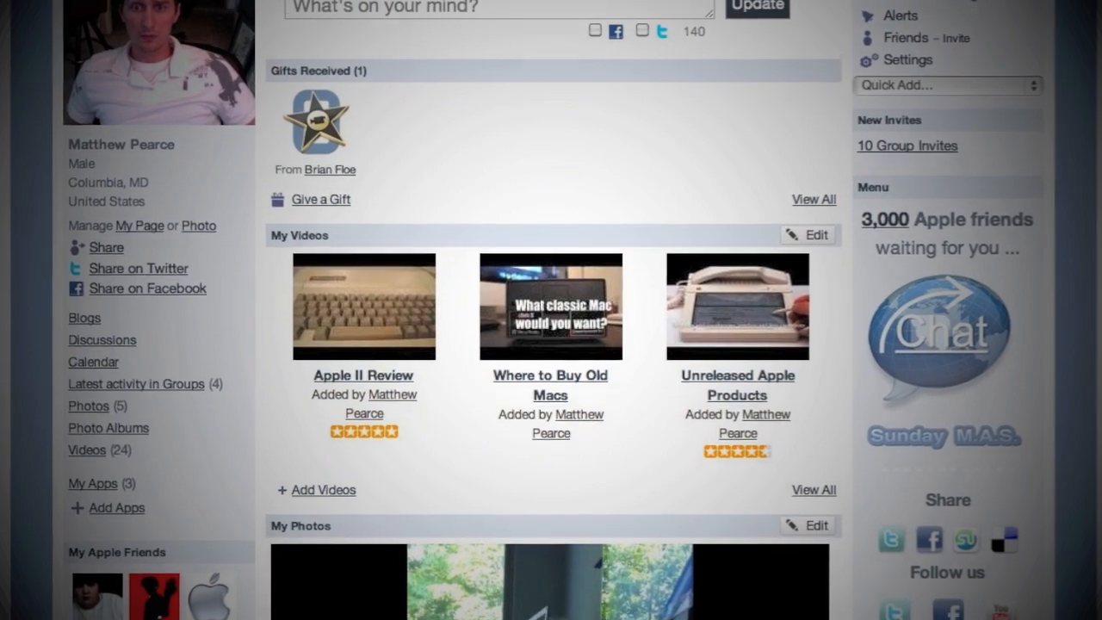
scroll(down, 3)
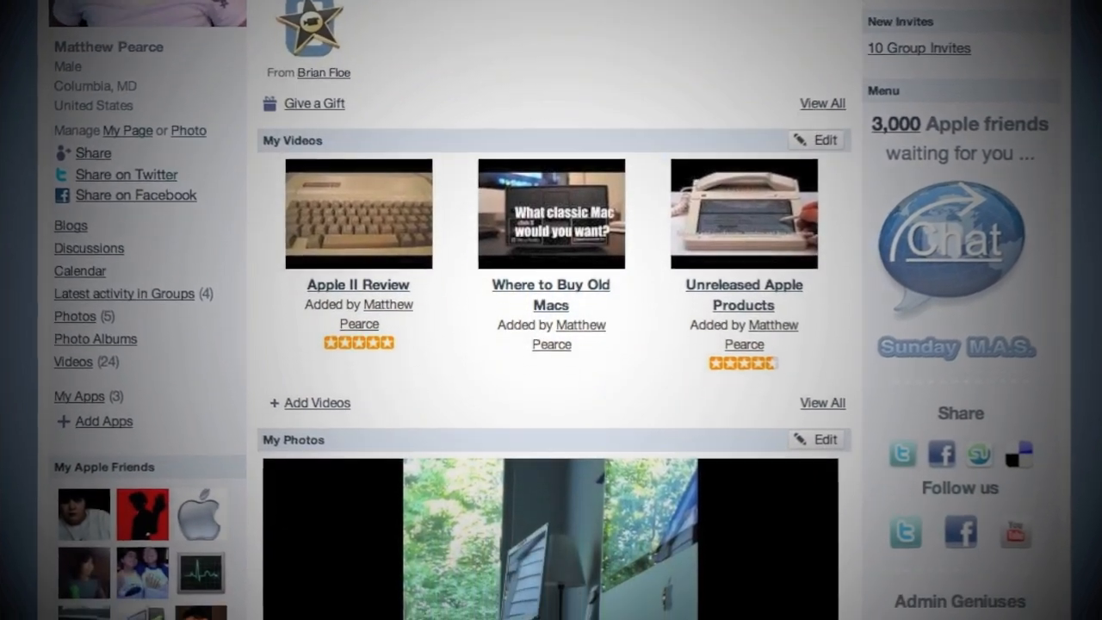